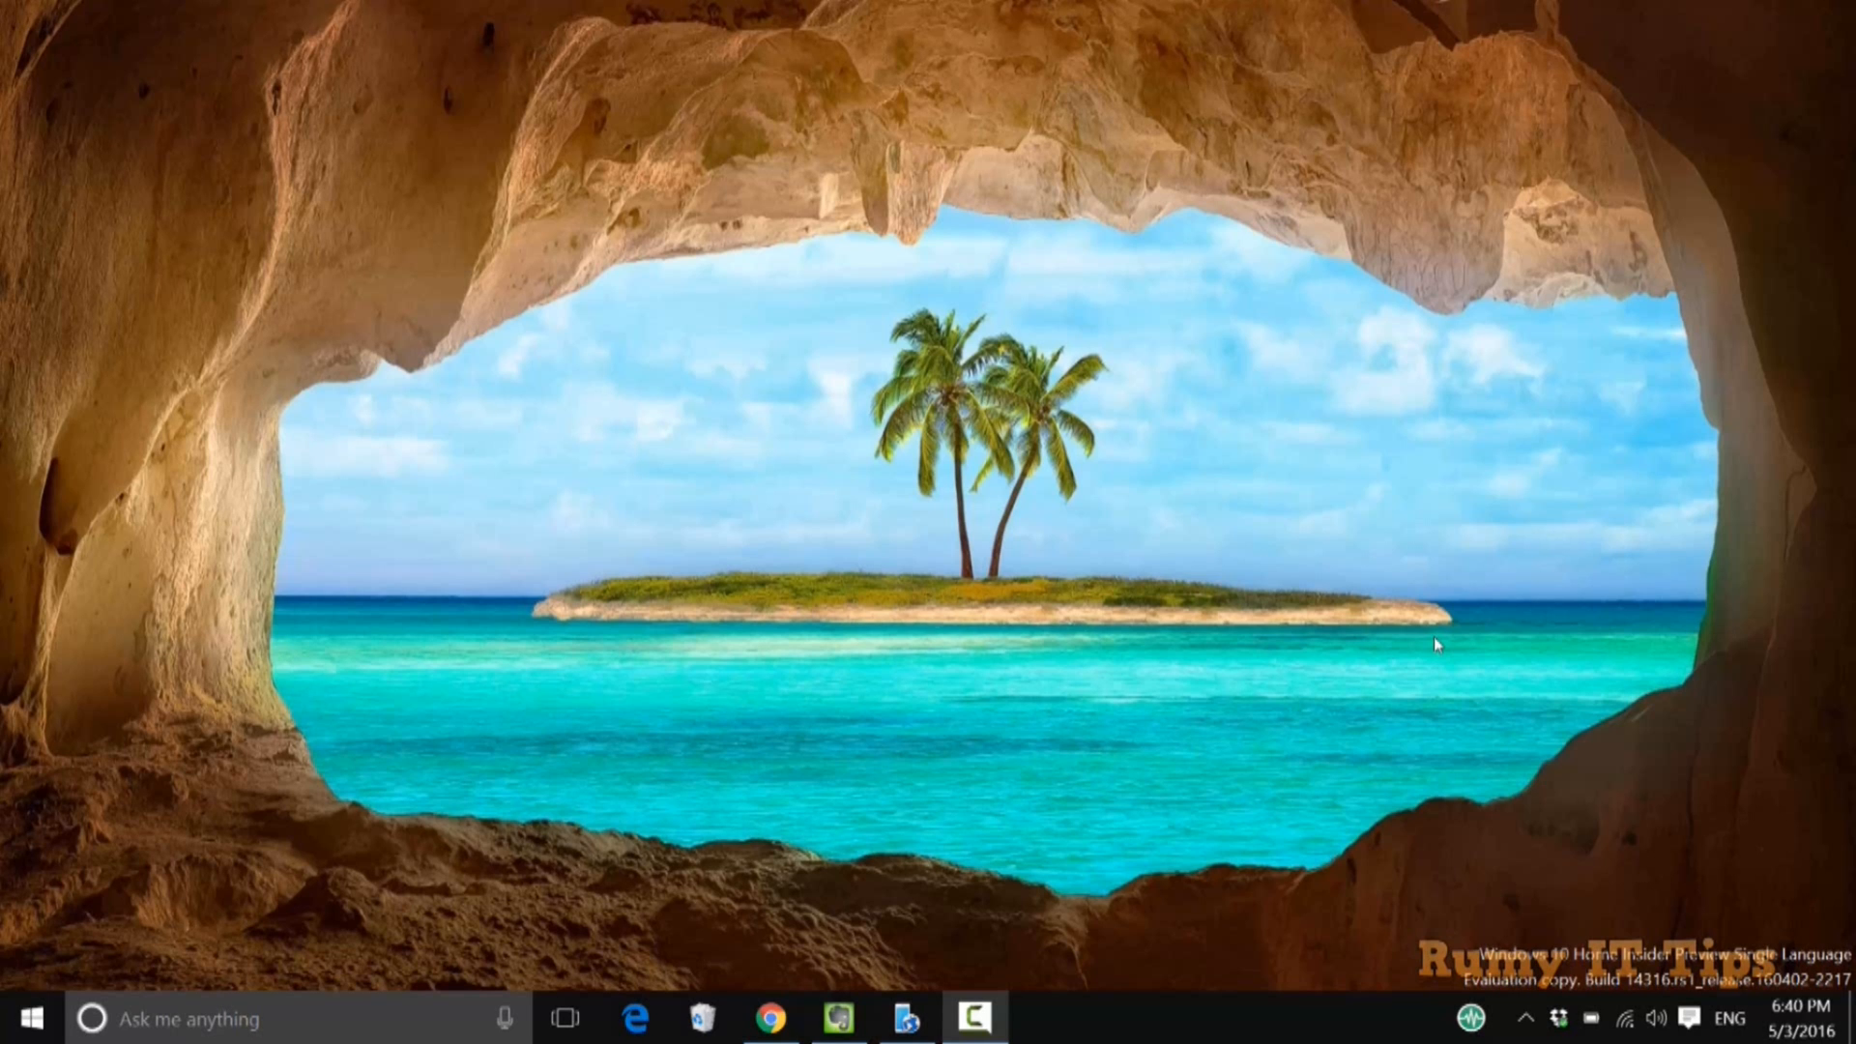
mouse_move(448, 909)
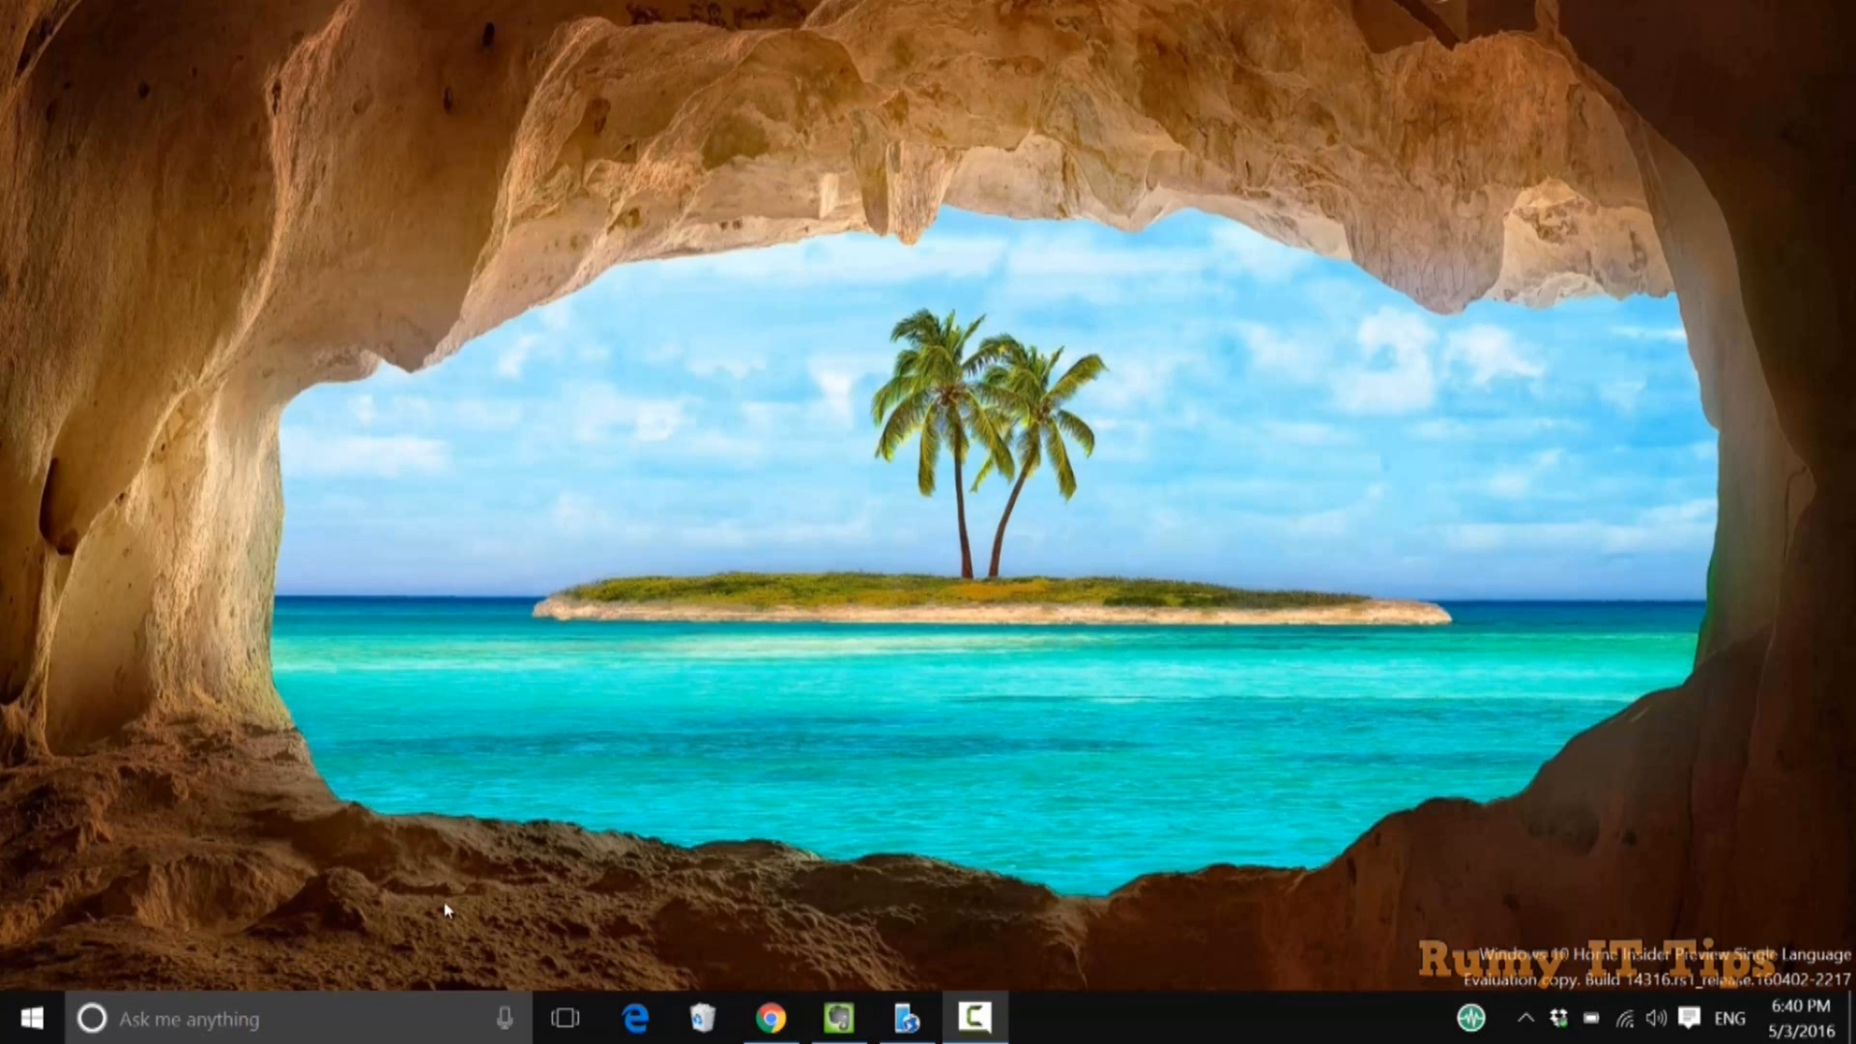
Search for 'pow' and open the Windows PowerShell shortcut's file location.
left_click(90, 1018)
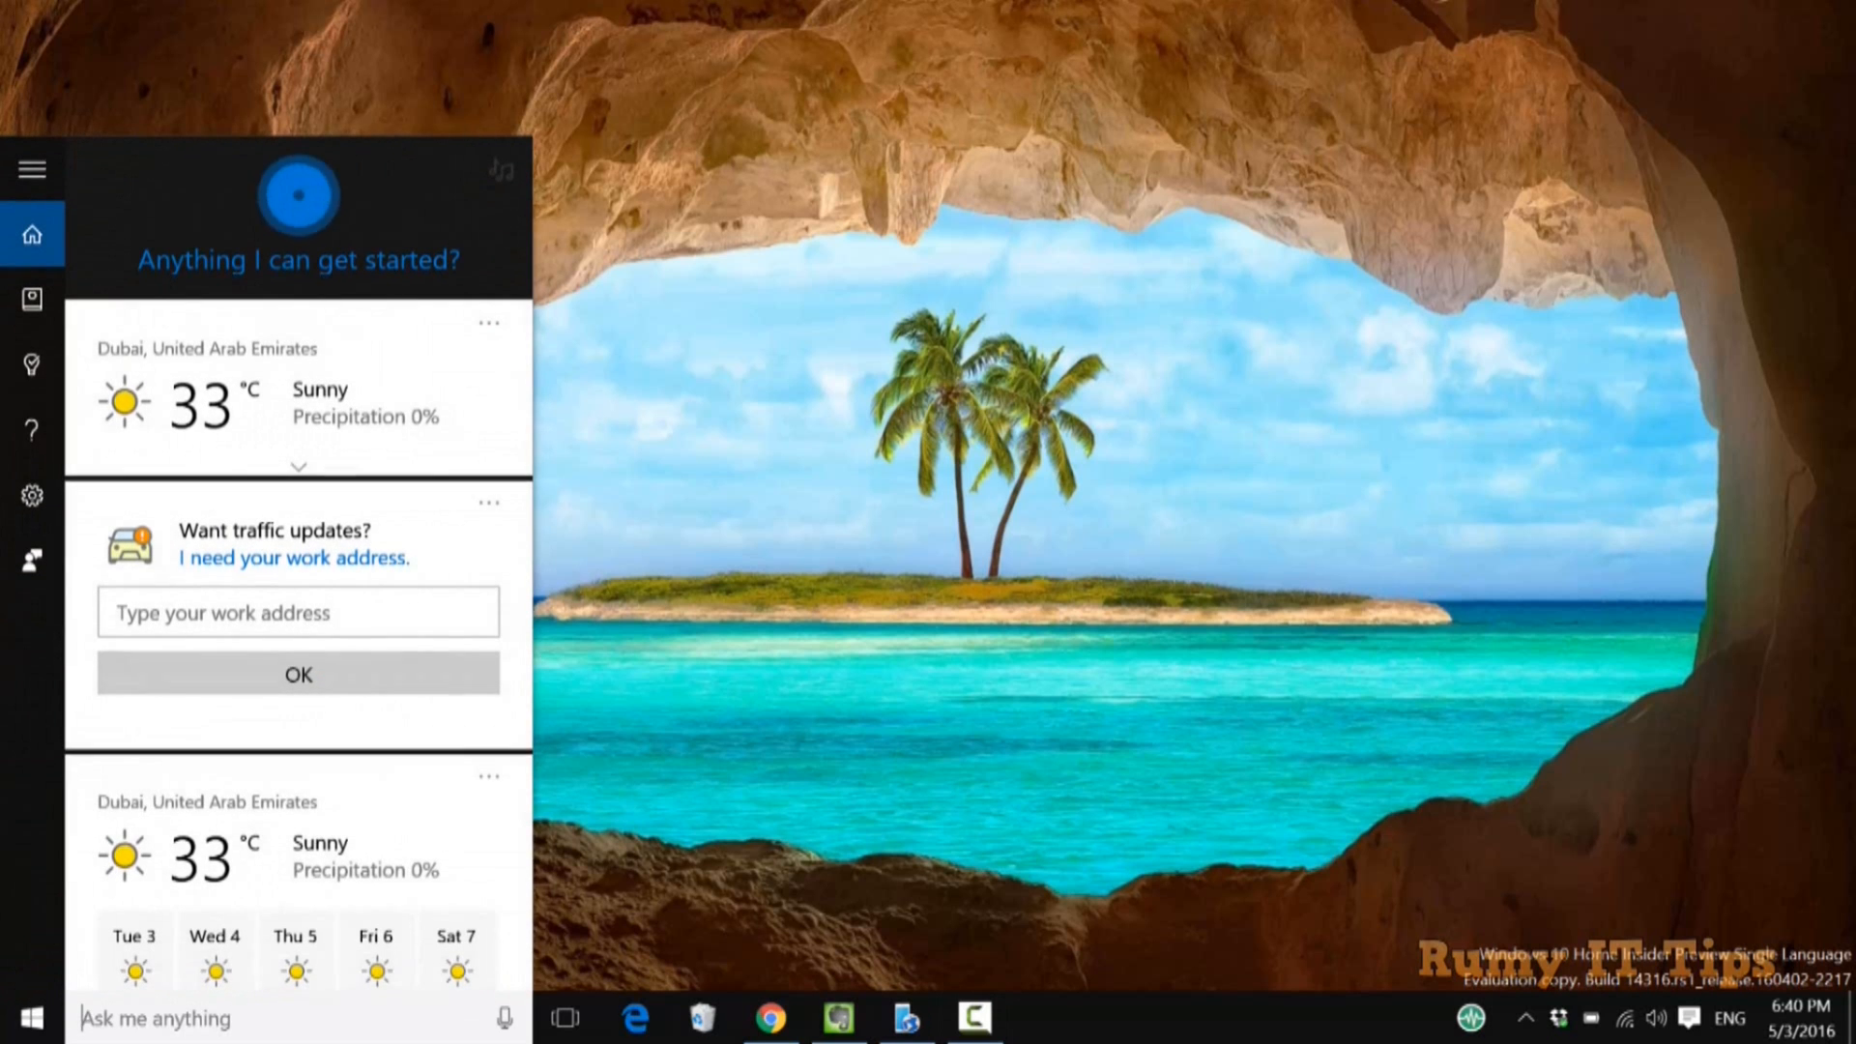
type("power")
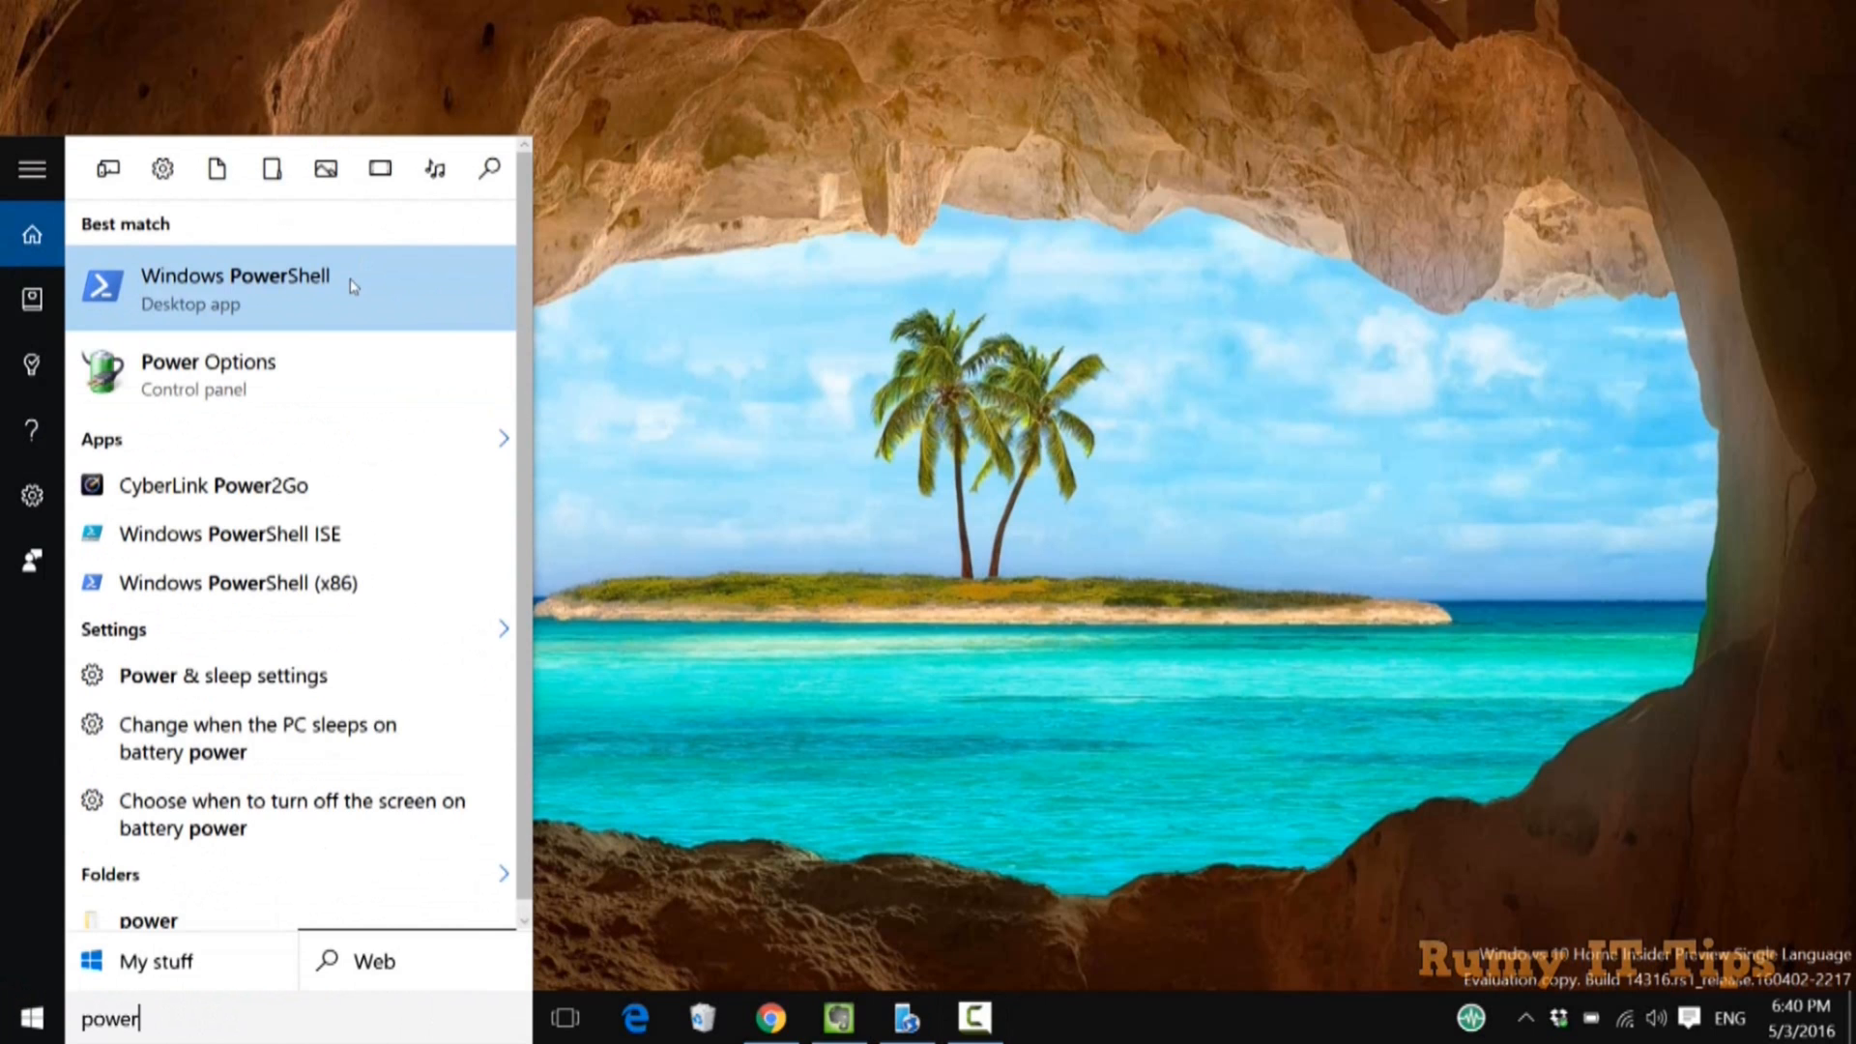
right_click(234, 288)
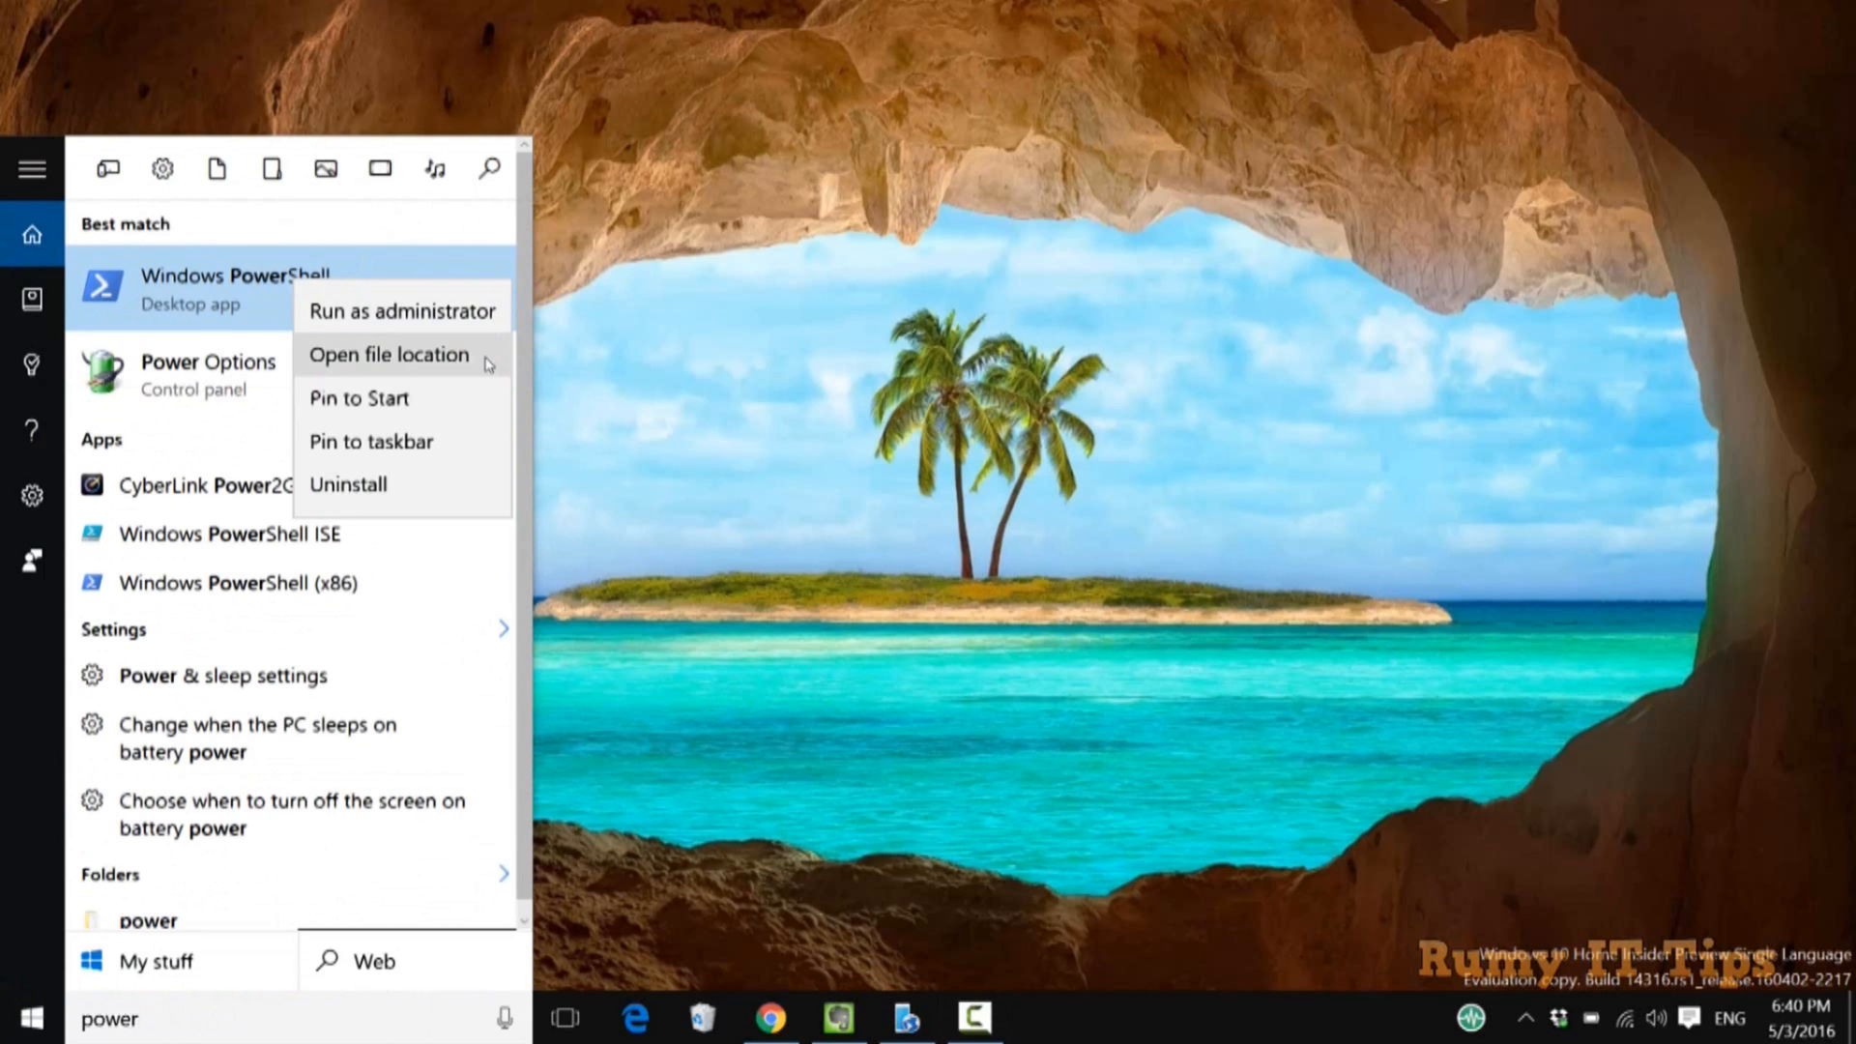
left_click(389, 353)
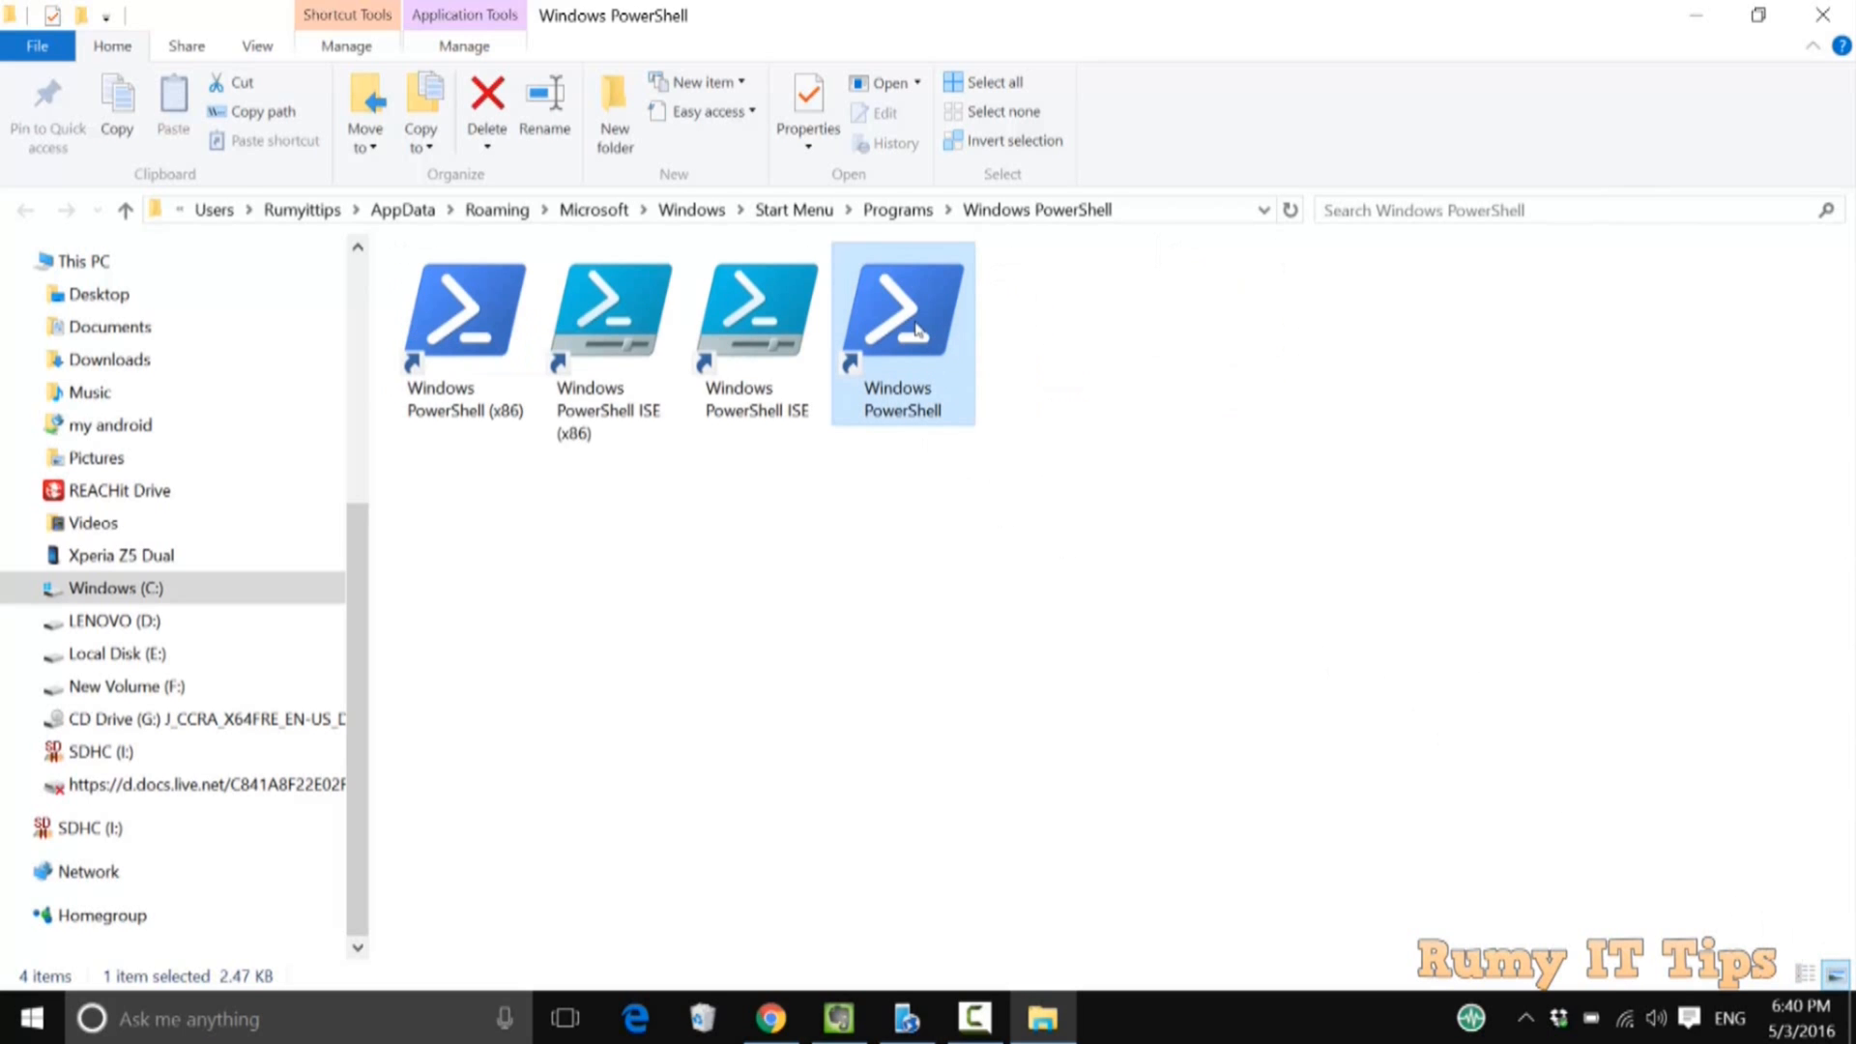
Open the Properties dialog of the Windows PowerShell shortcut.
right_click(902, 320)
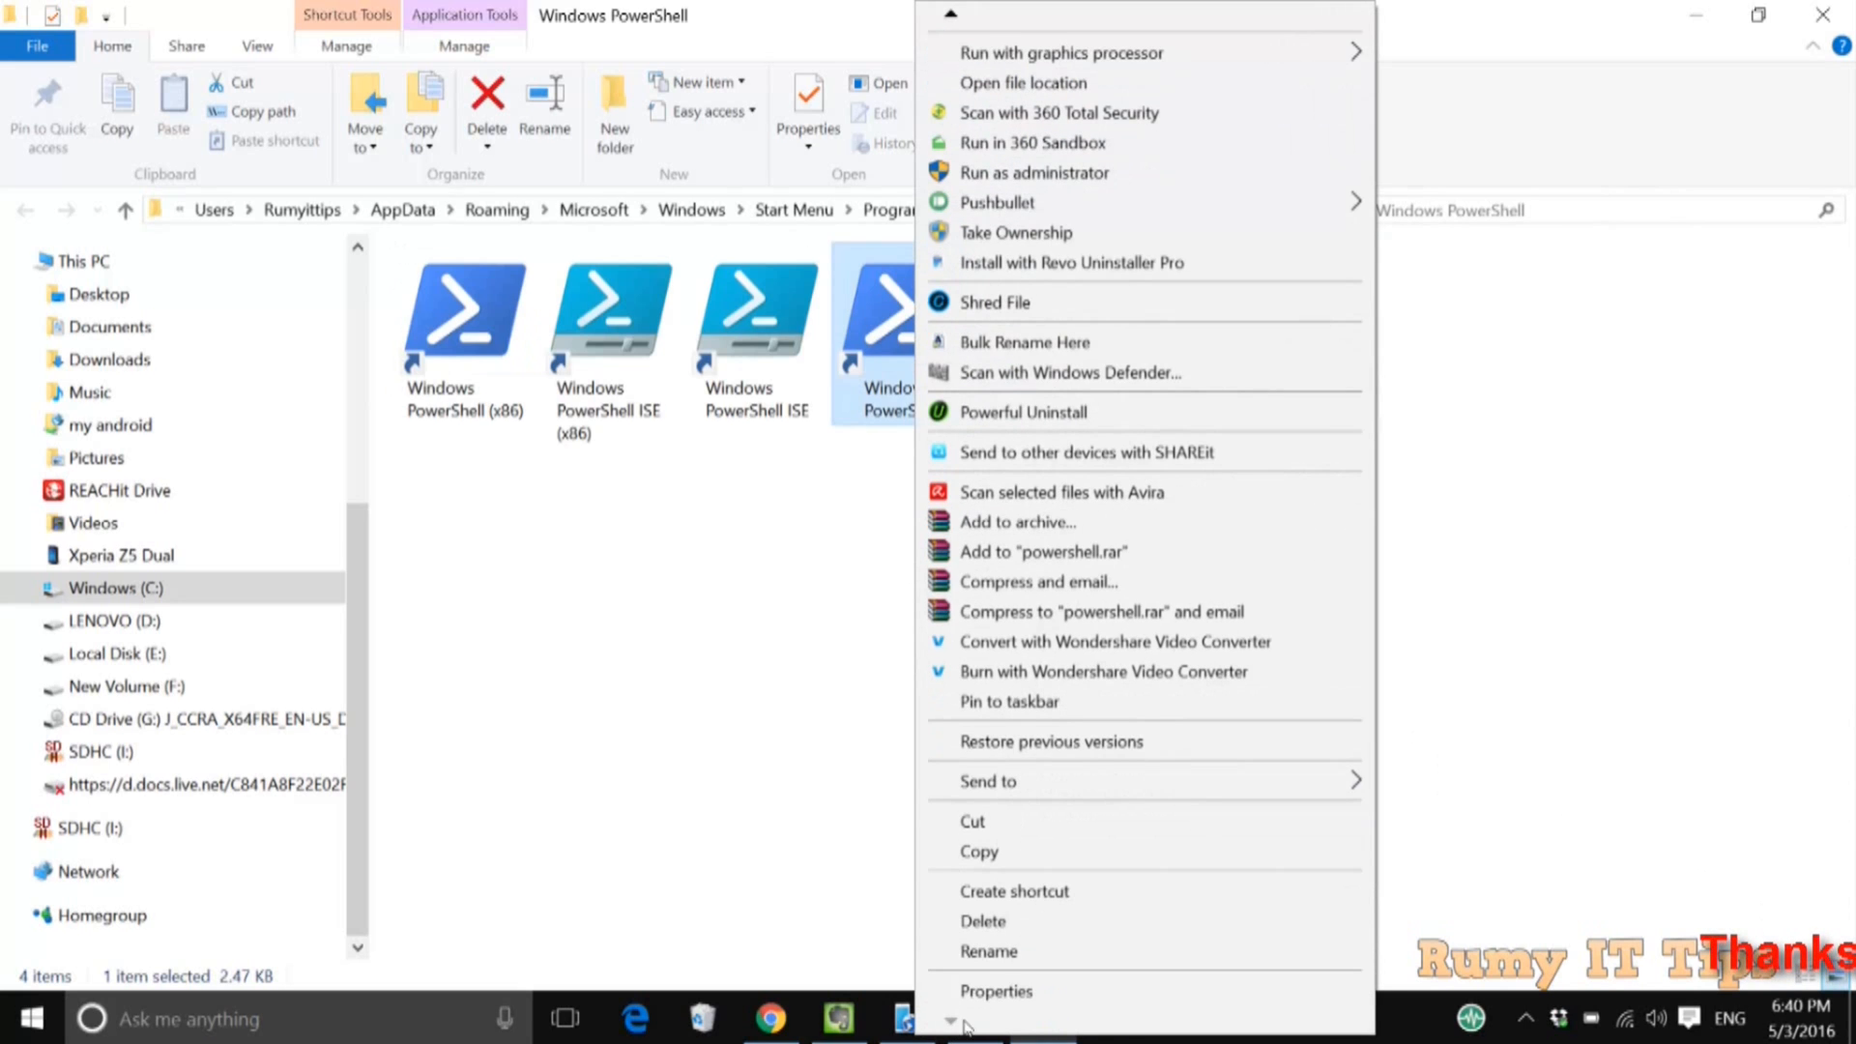
left_click(996, 991)
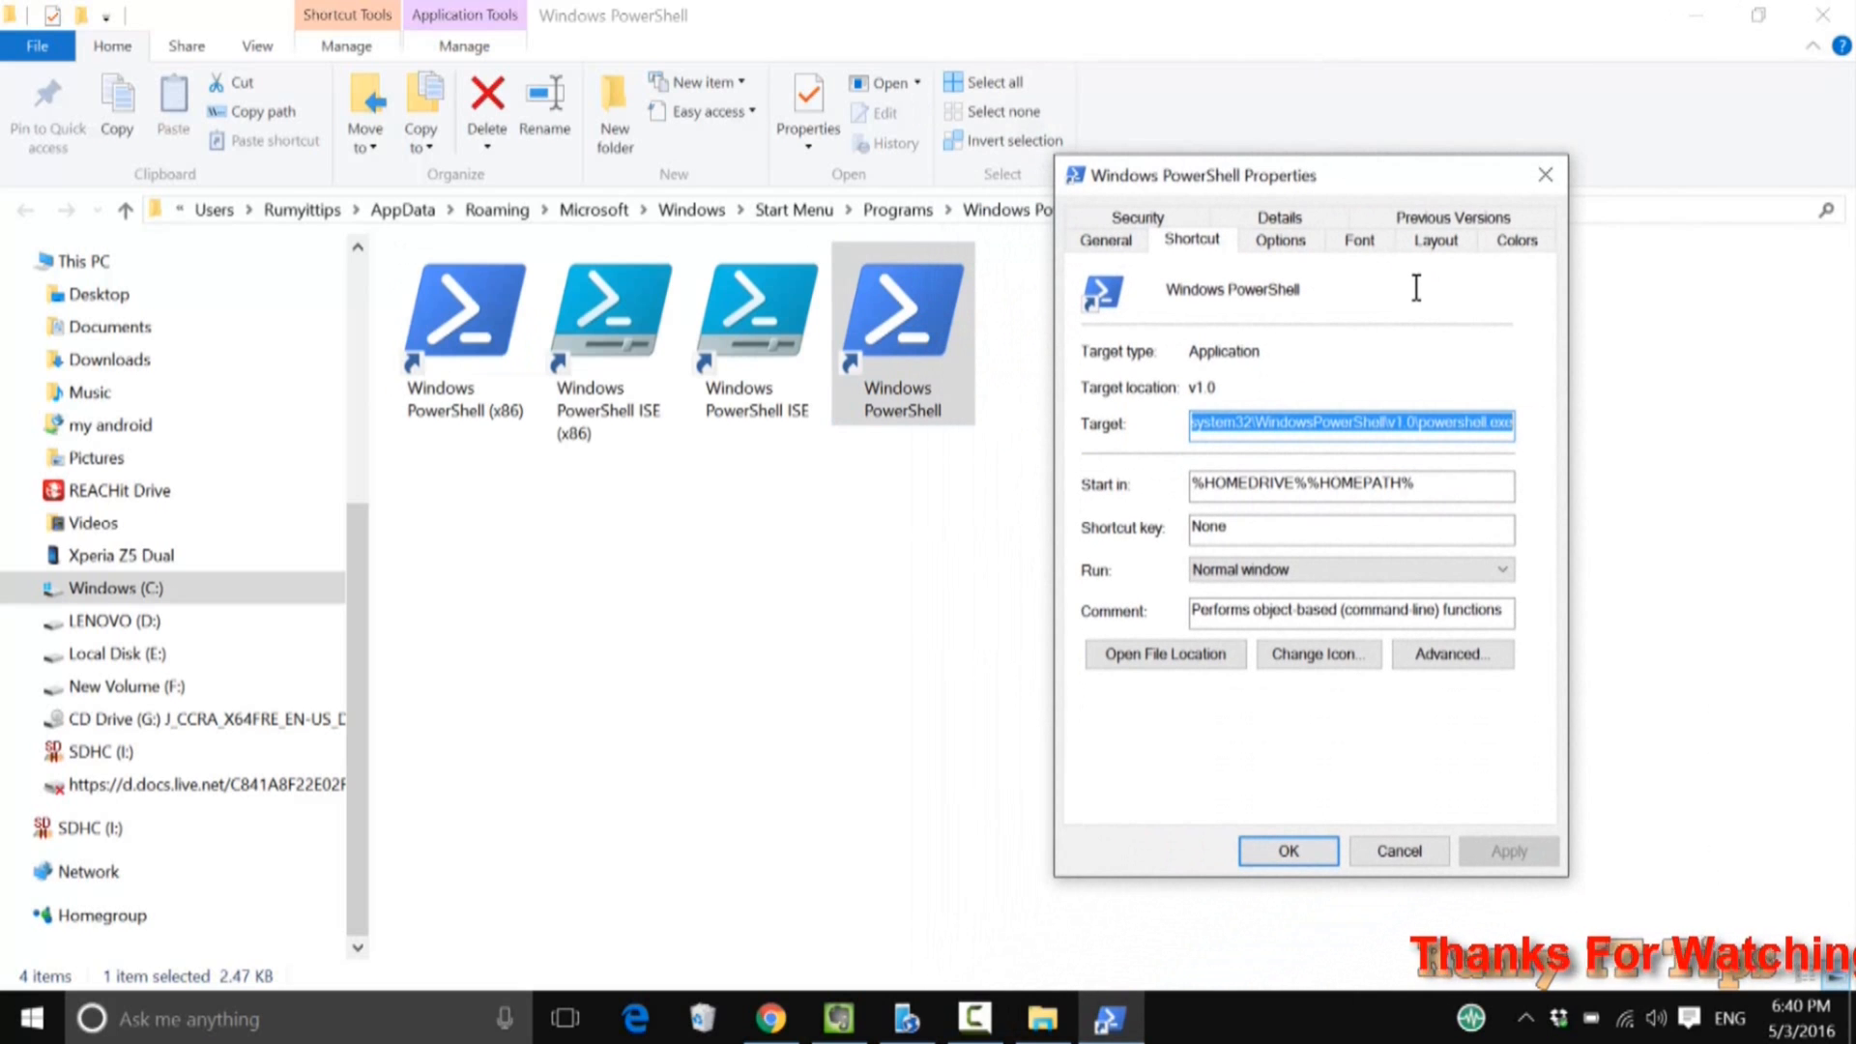
mouse_move(1415, 527)
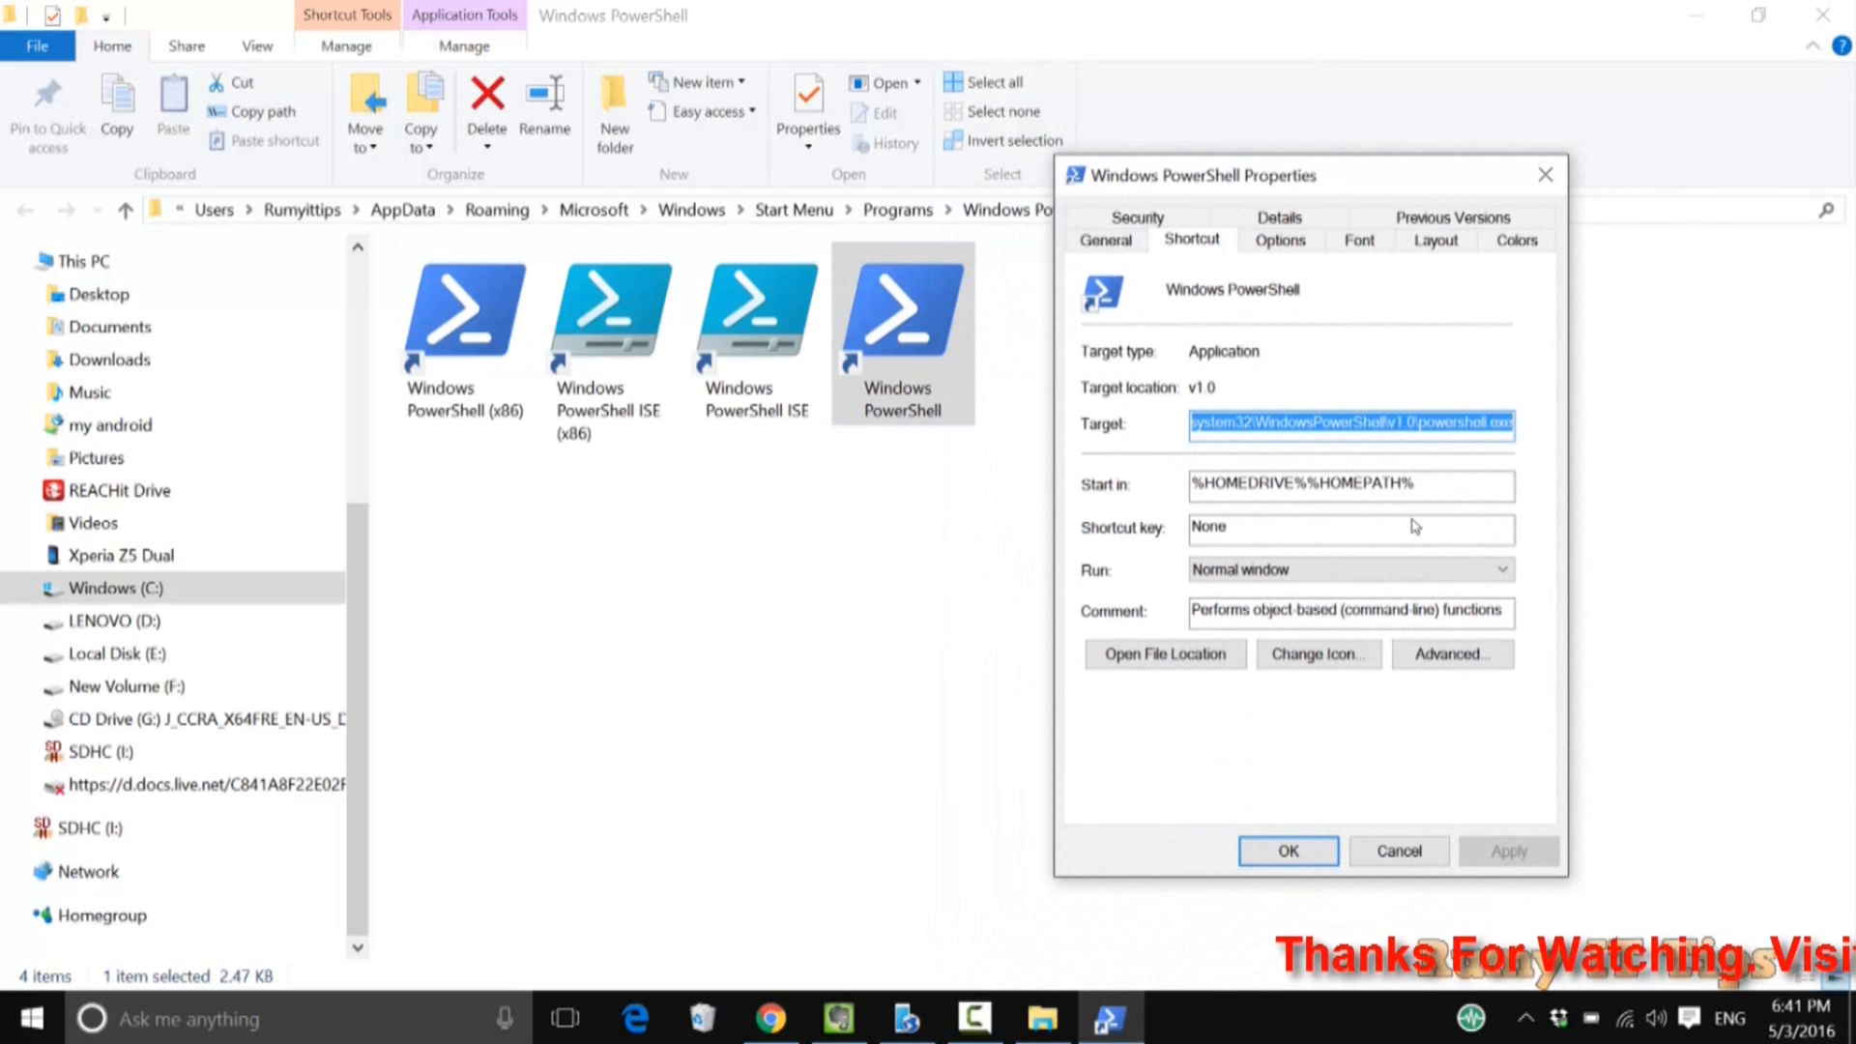
Enable Run as administrator in the shortcut's Advanced settings, apply it, and close File Explorer.
left_click(1451, 654)
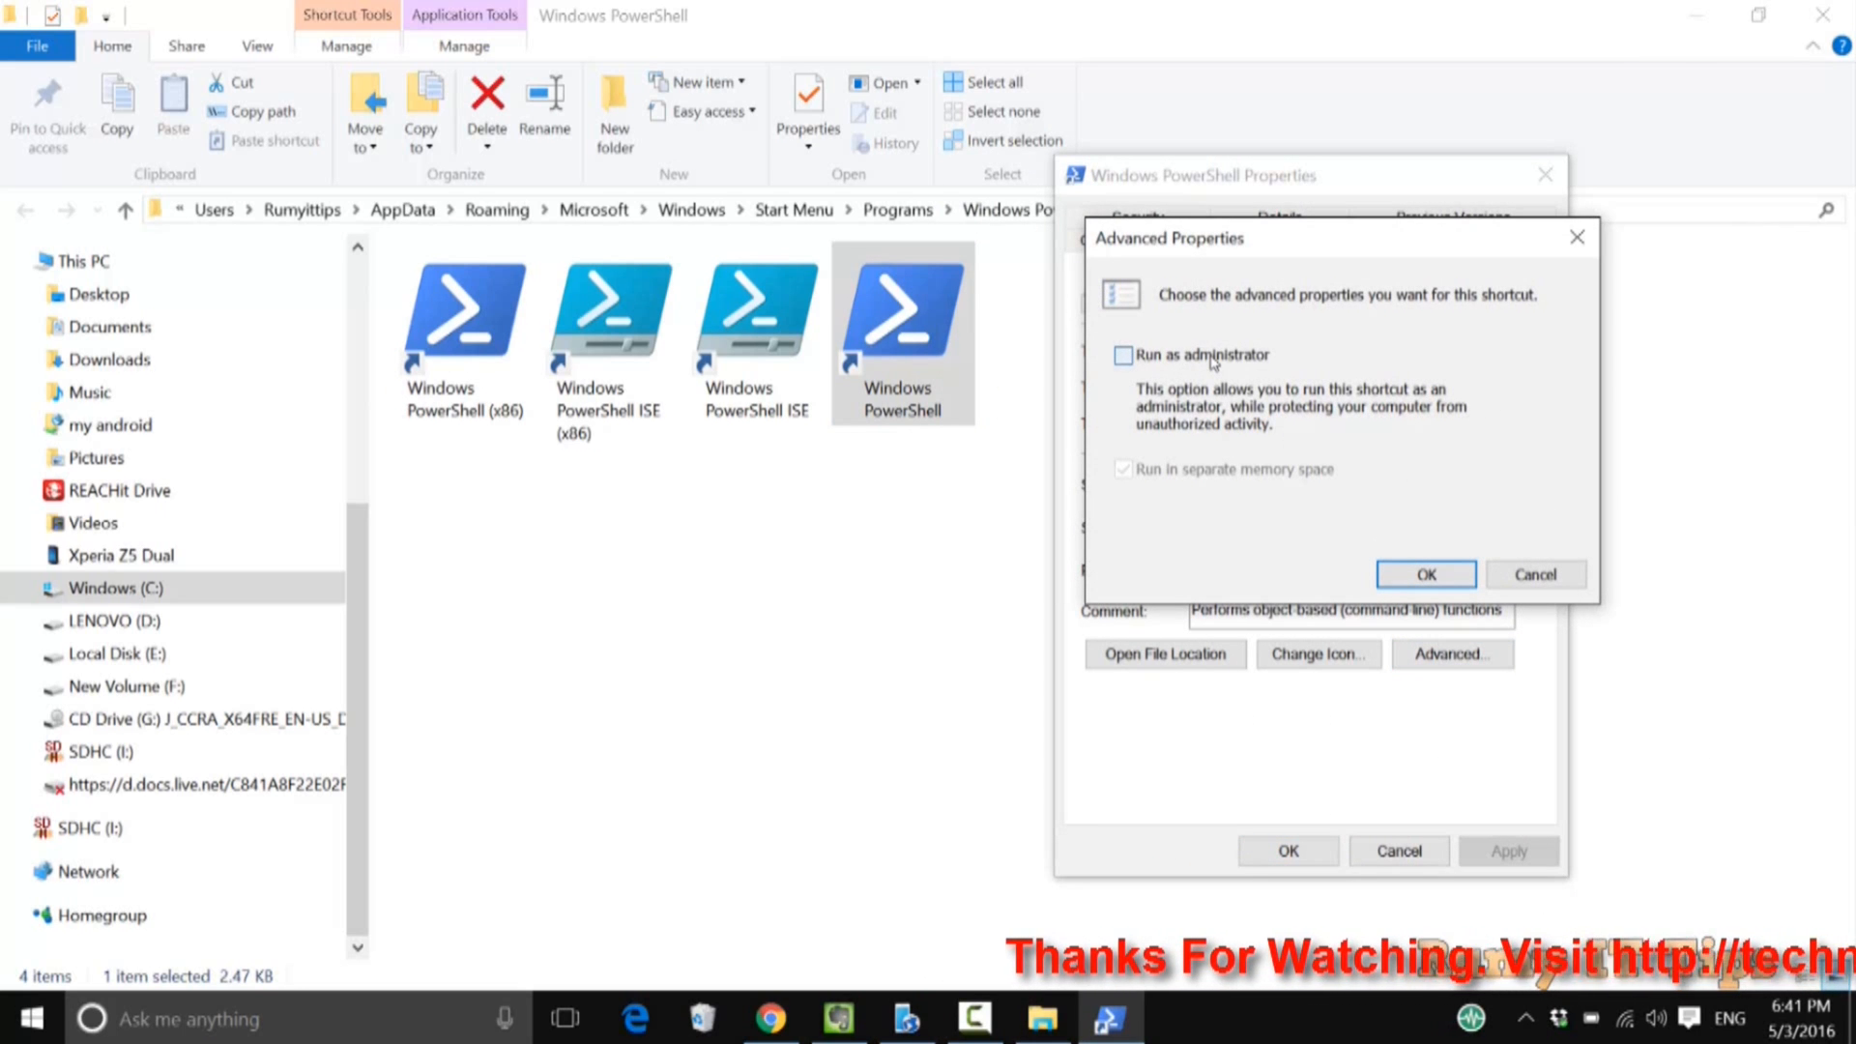
left_click(1123, 355)
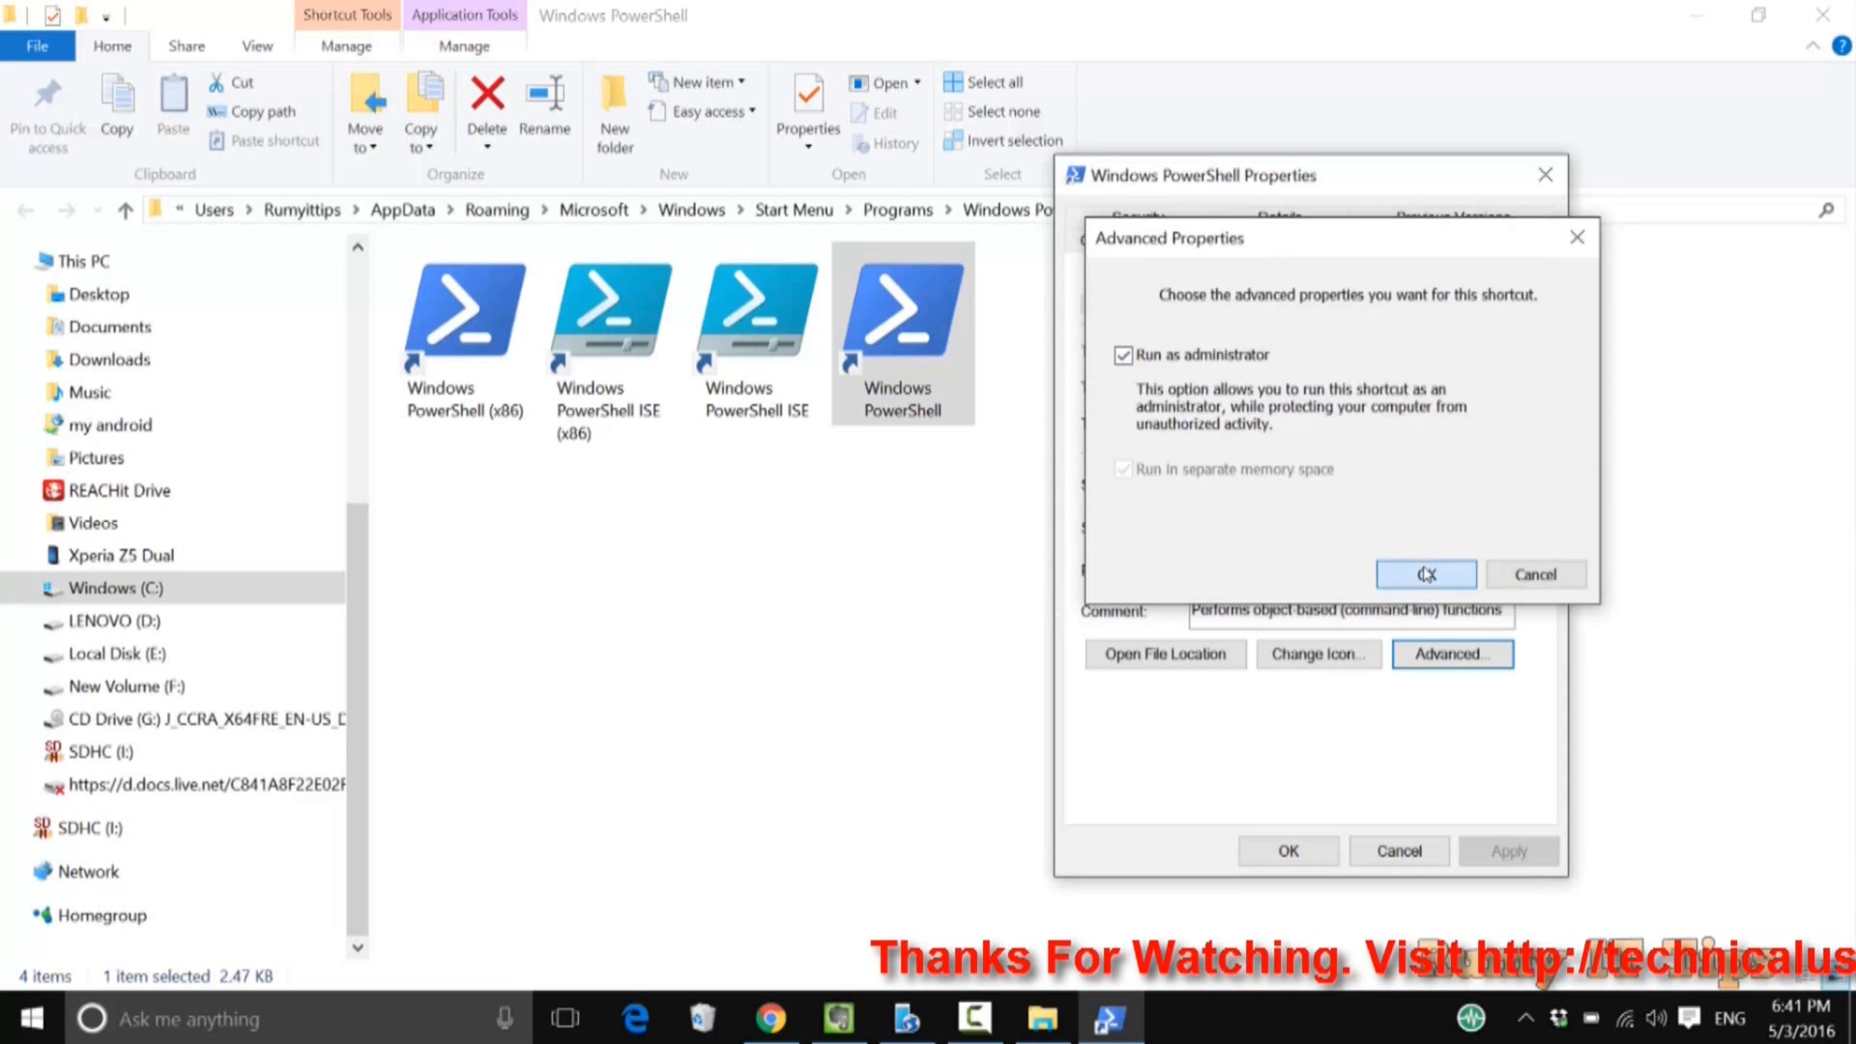
left_click(1425, 574)
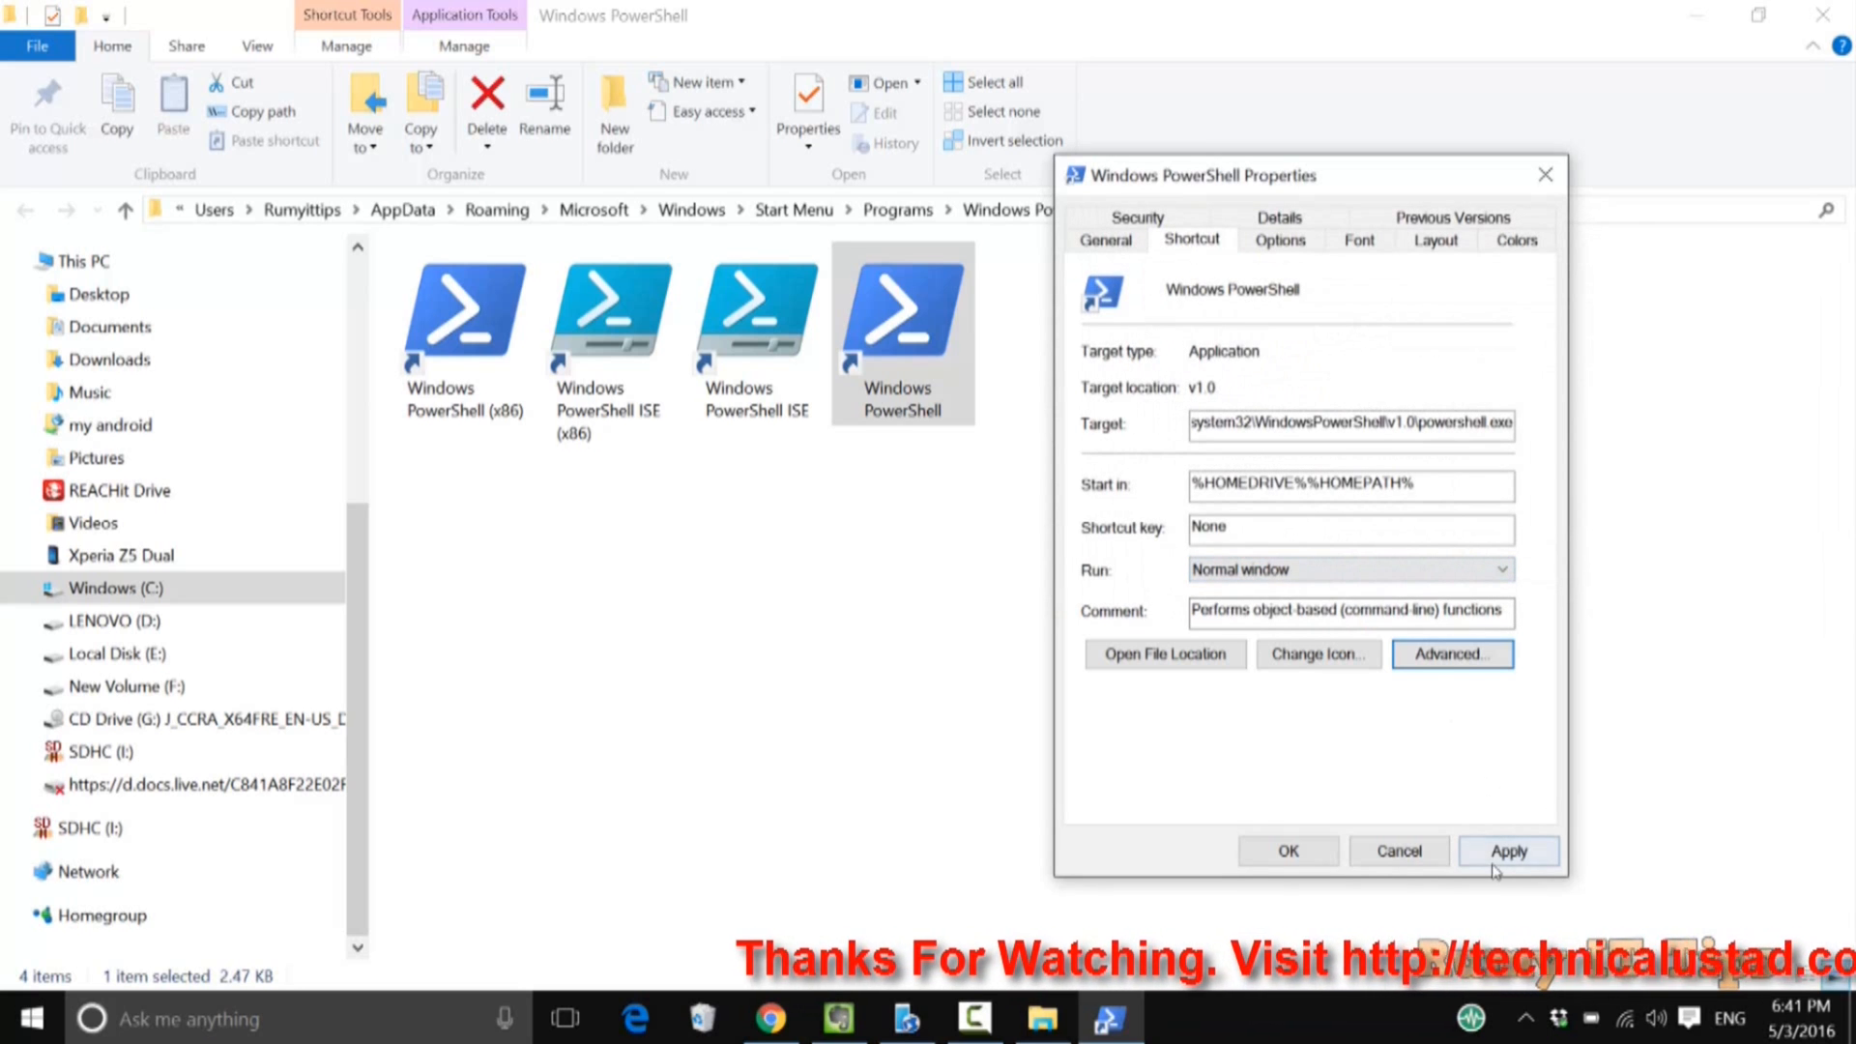
left_click(1507, 850)
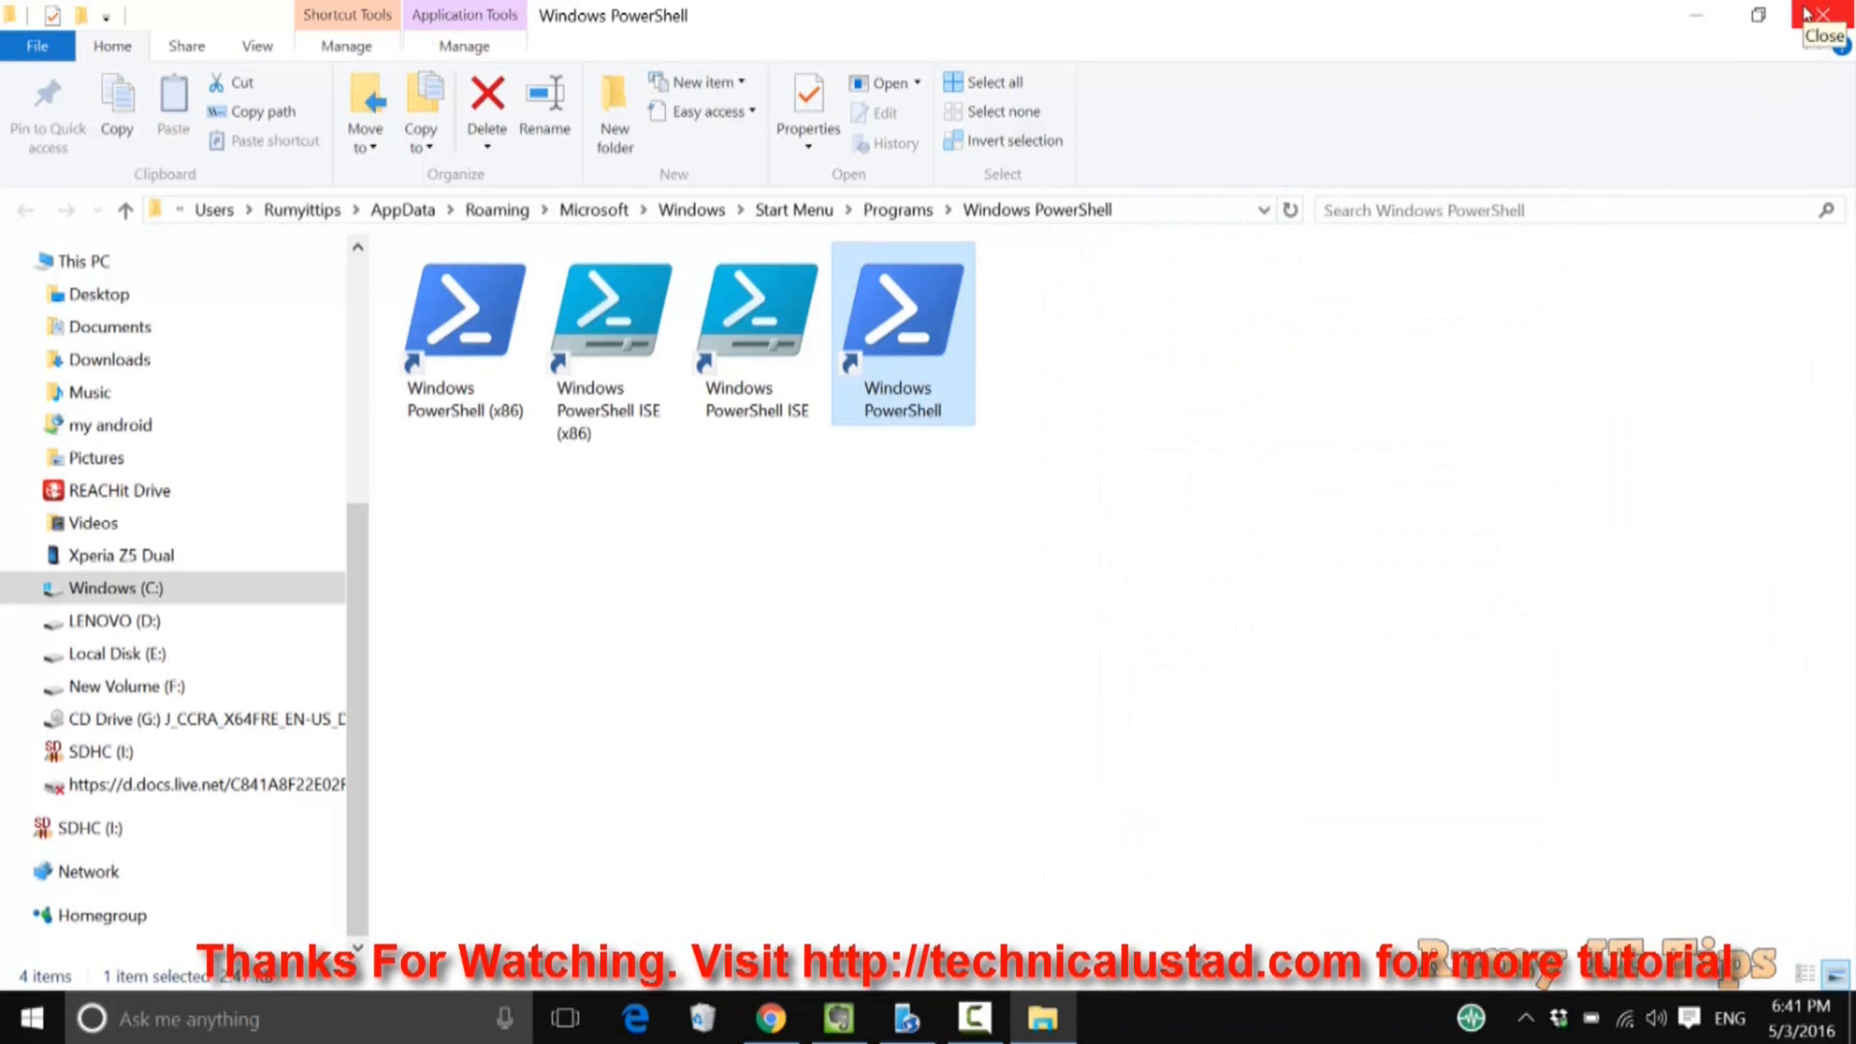
left_click(1825, 28)
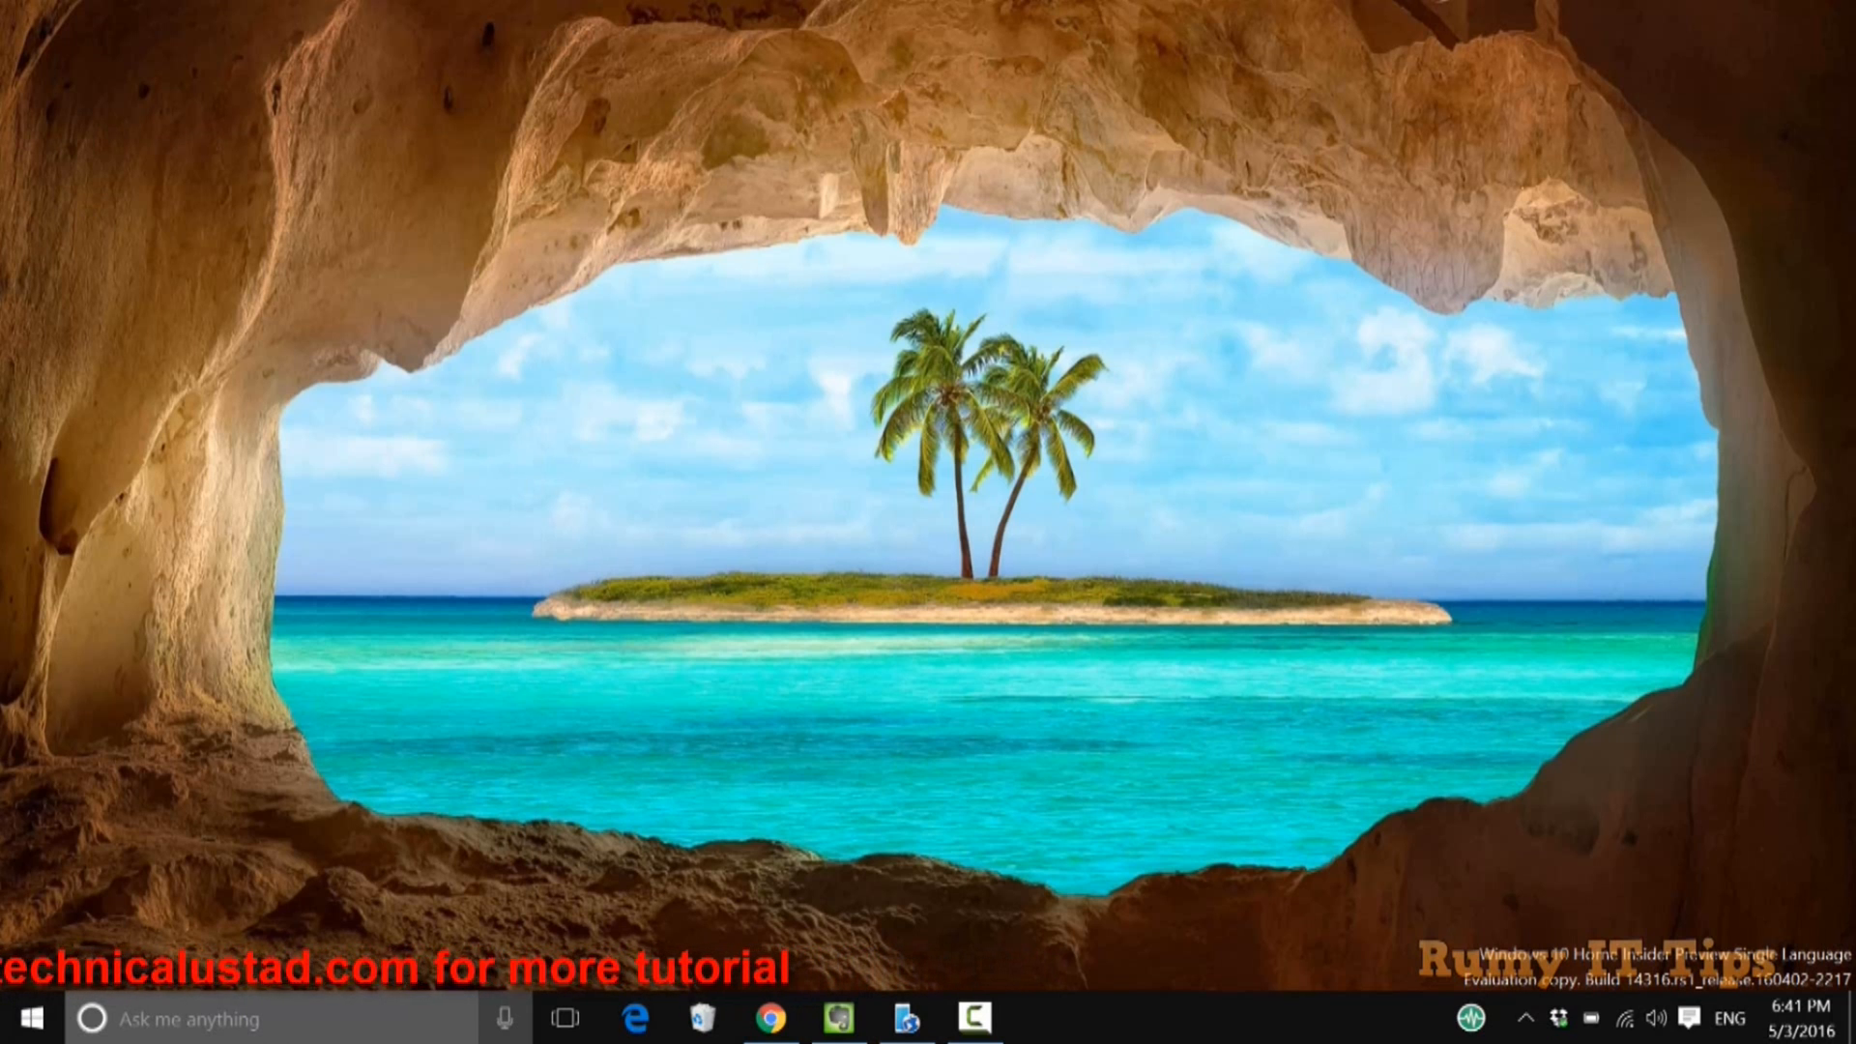
Launch Windows PowerShell from the taskbar as Administrator at the C:\WINDOWS\system32 prompt.
left_click(1039, 1018)
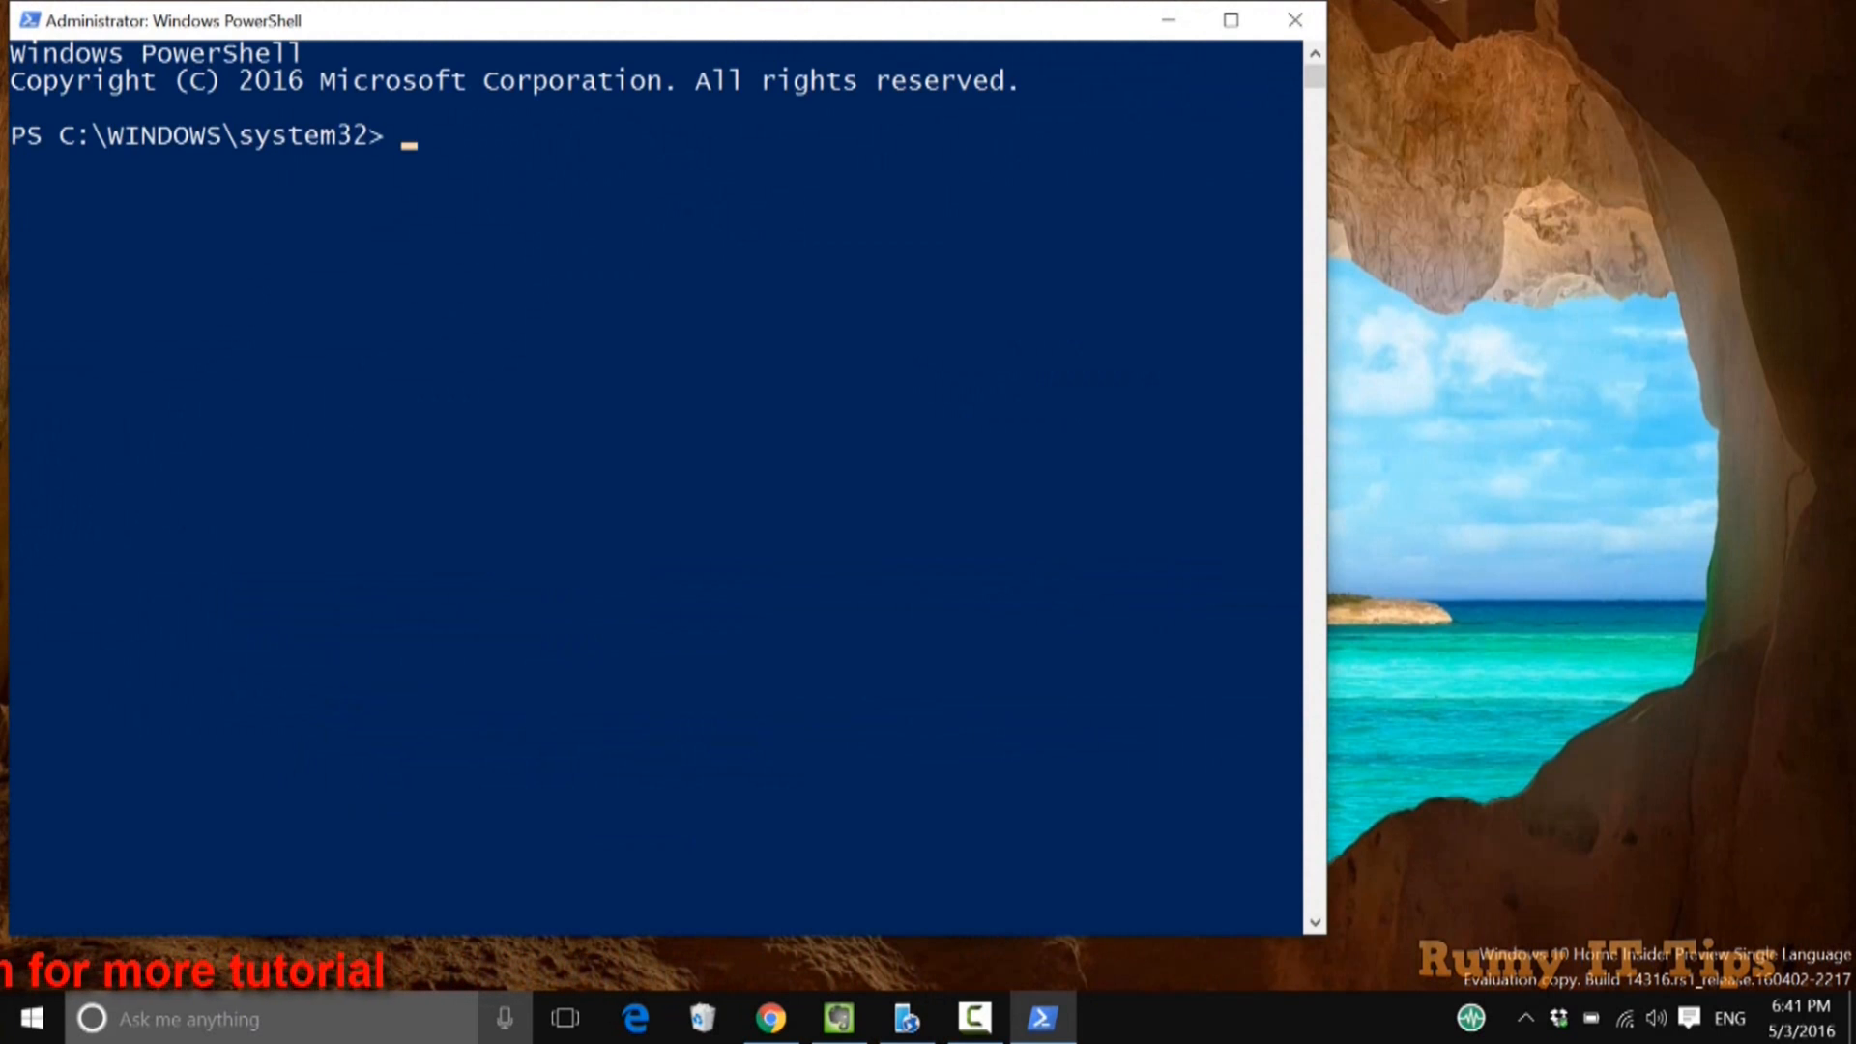
mouse_move(564, 25)
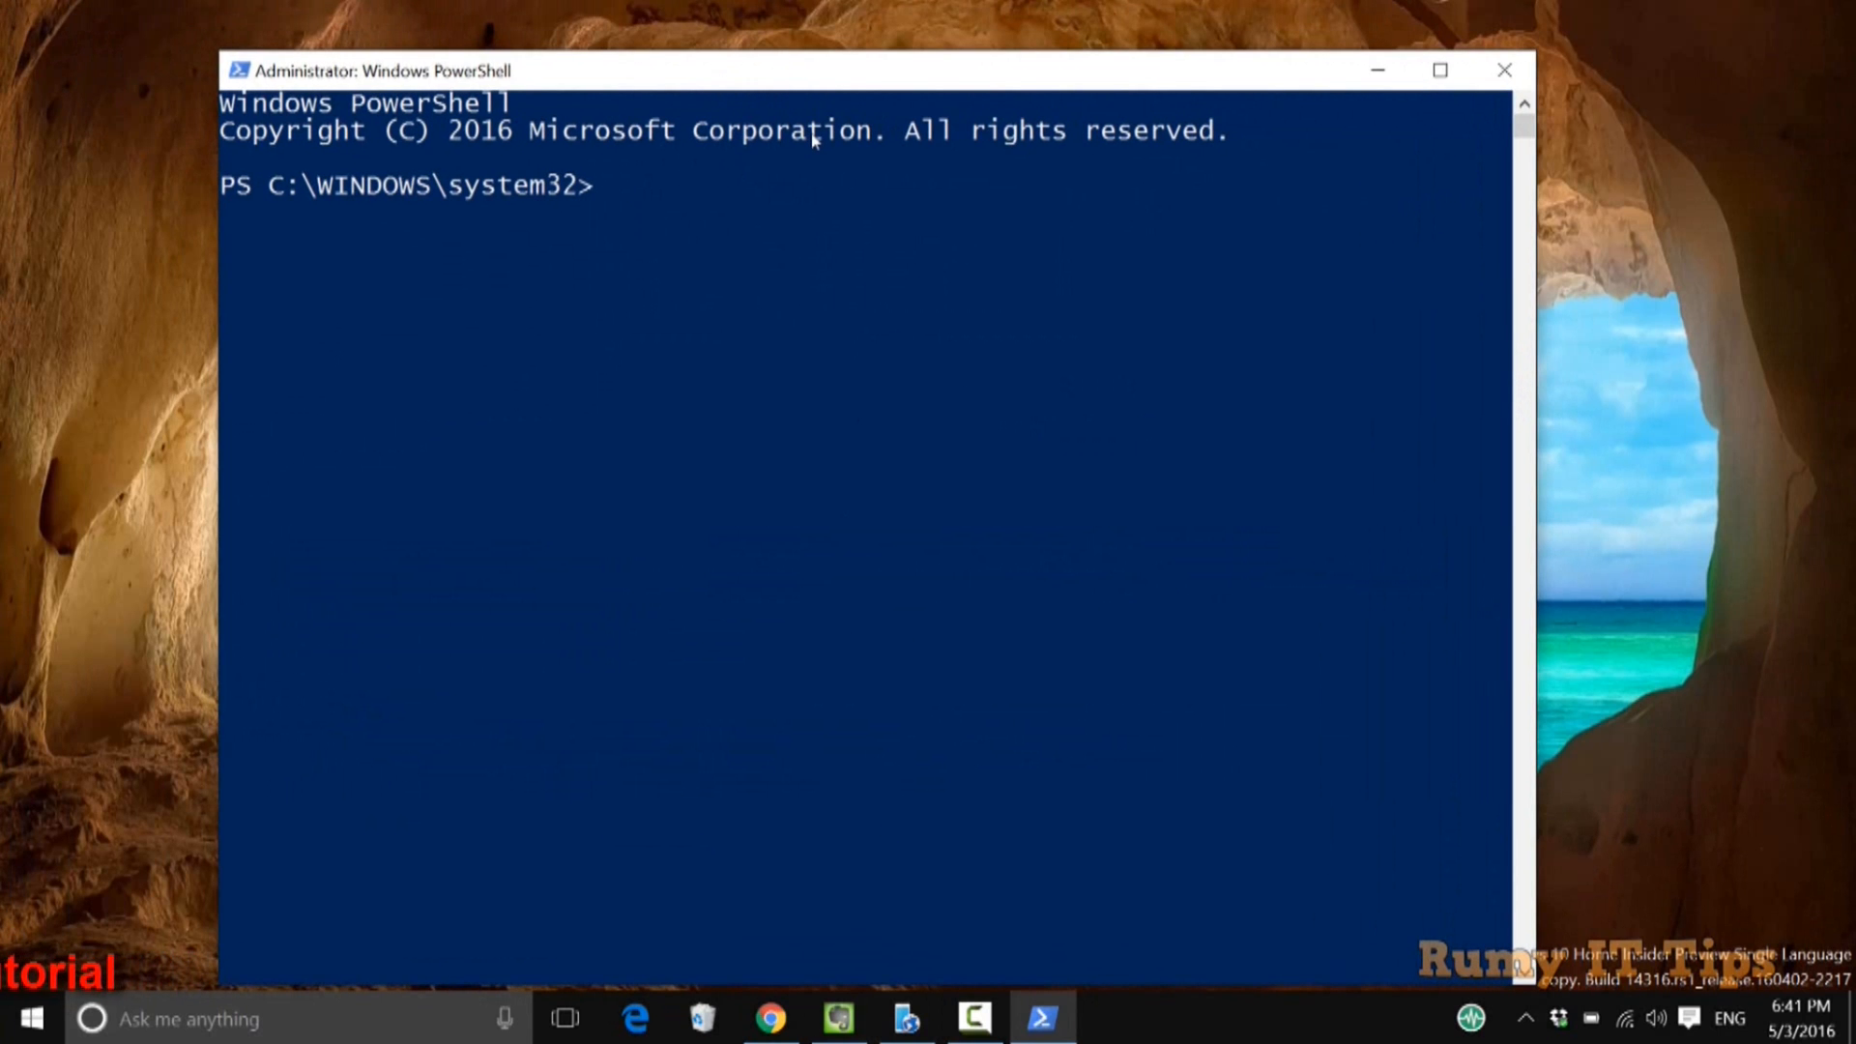
mouse_move(1581, 62)
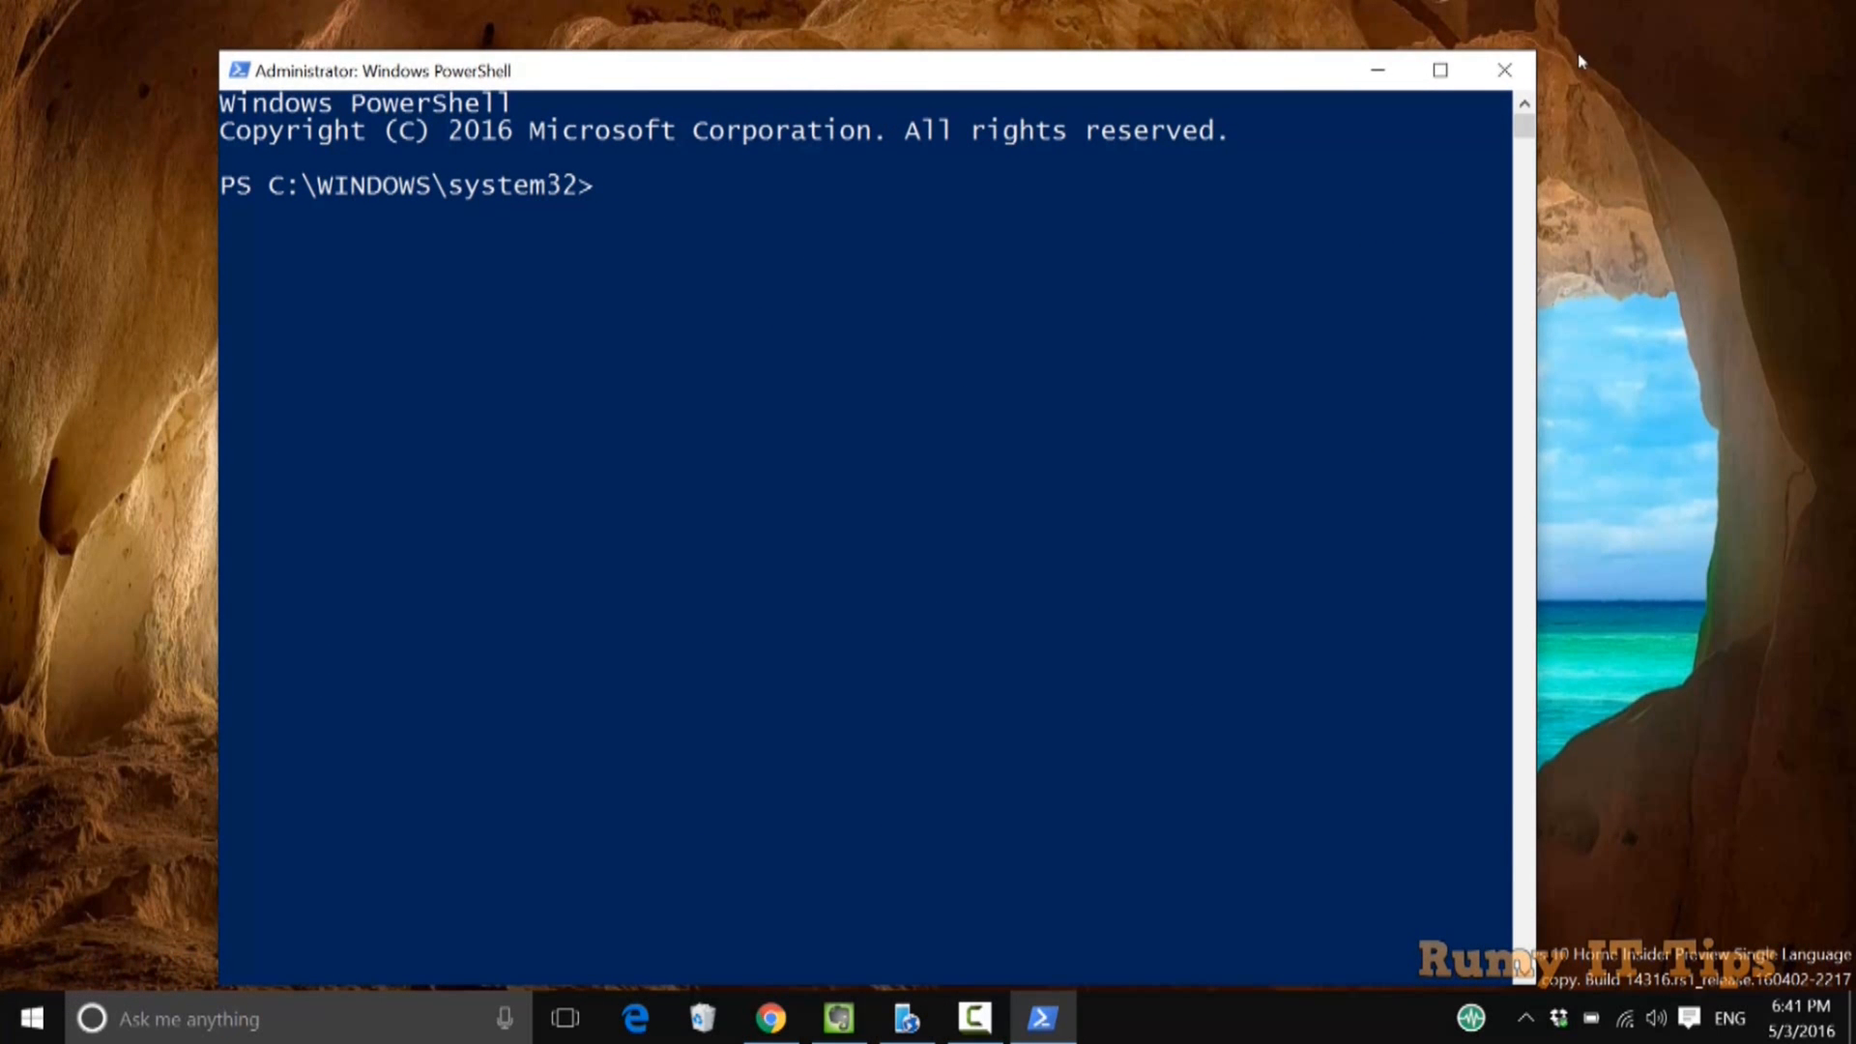